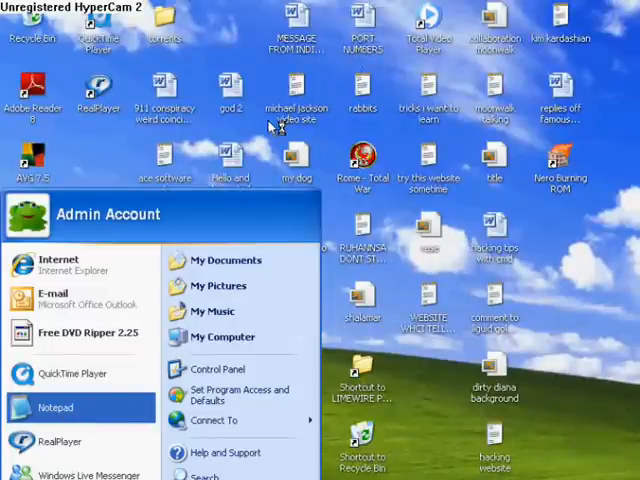
Write 'babel fish' and '(into google)' in Notepad using large Comic Sans MS.
left_click(56, 407)
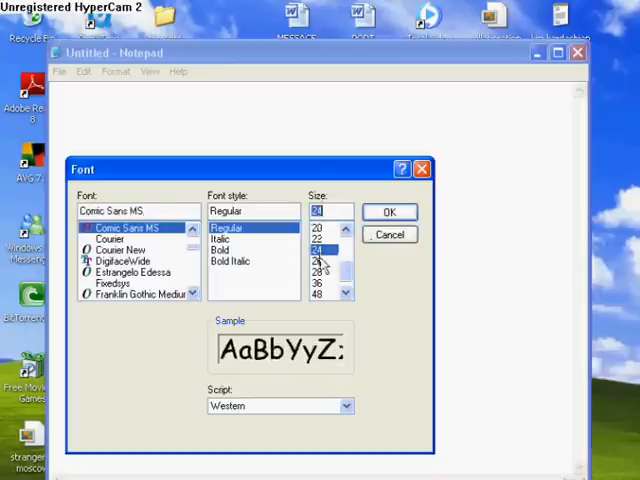
left_click(389, 211)
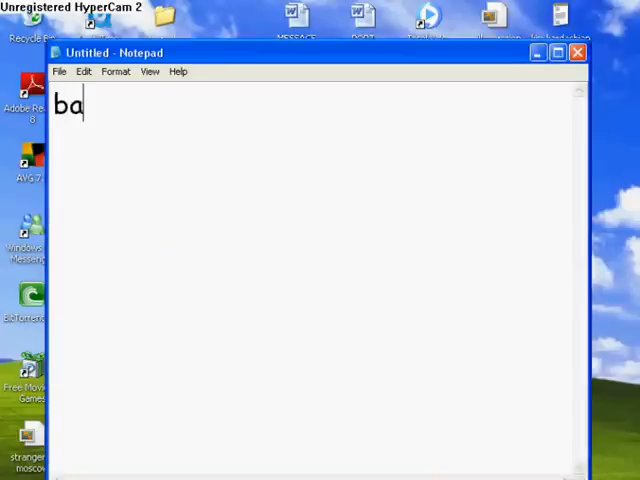
type("bel fish i")
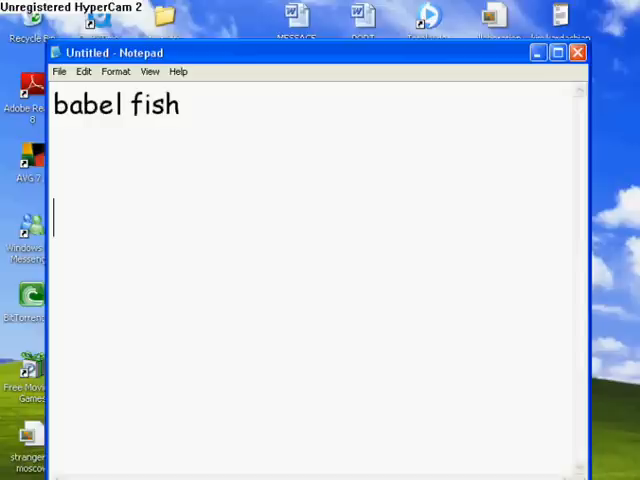
type("(into")
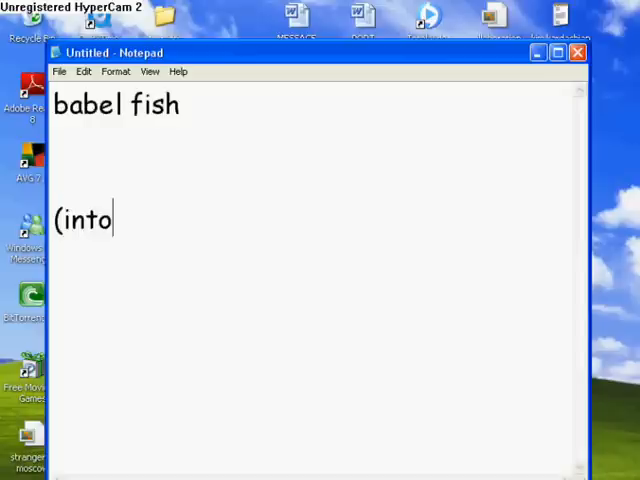
type("google)")
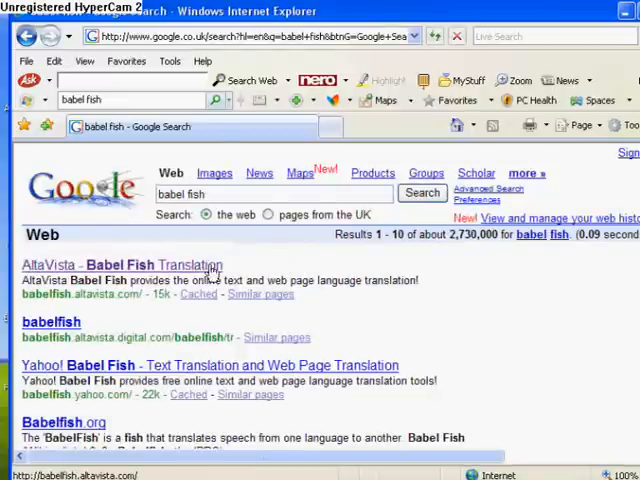
mouse_move(304, 238)
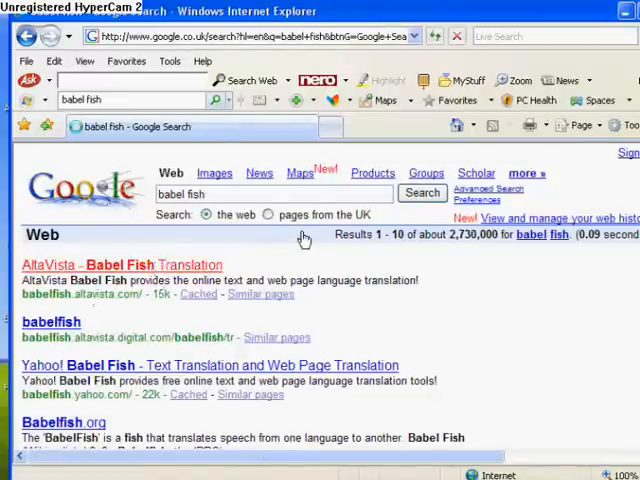
Follow the 'AltaVista - Babel Fish Translation' Google result.
left_click(120, 264)
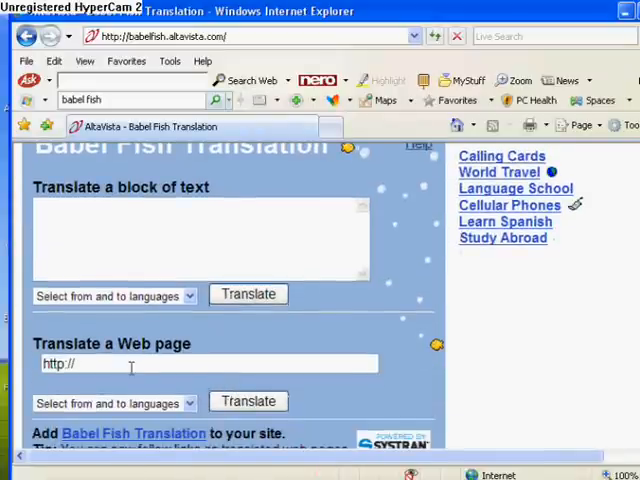
type("www")
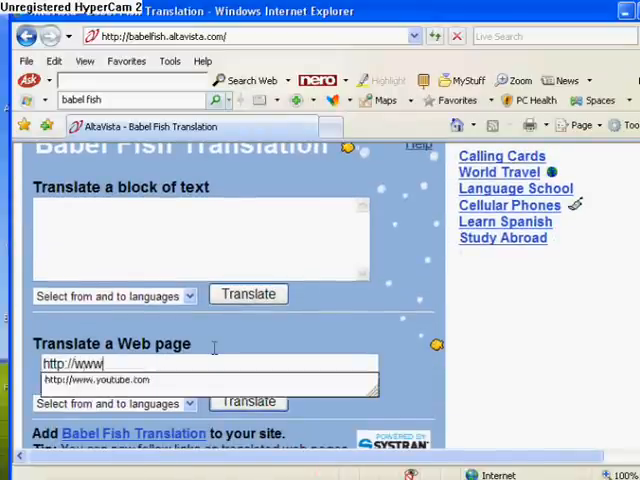
type(".myspace.c")
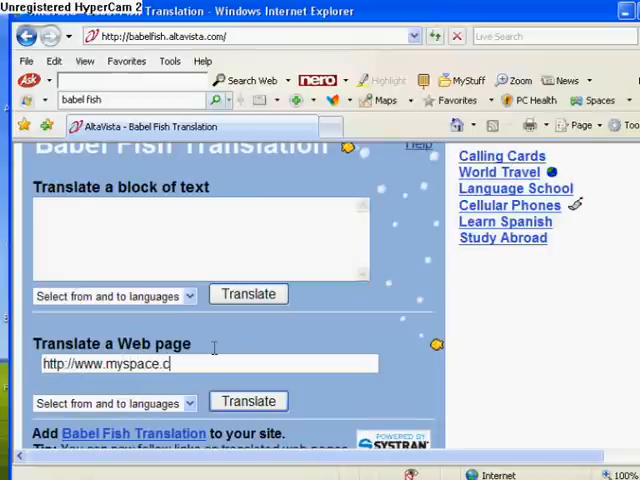
type("om")
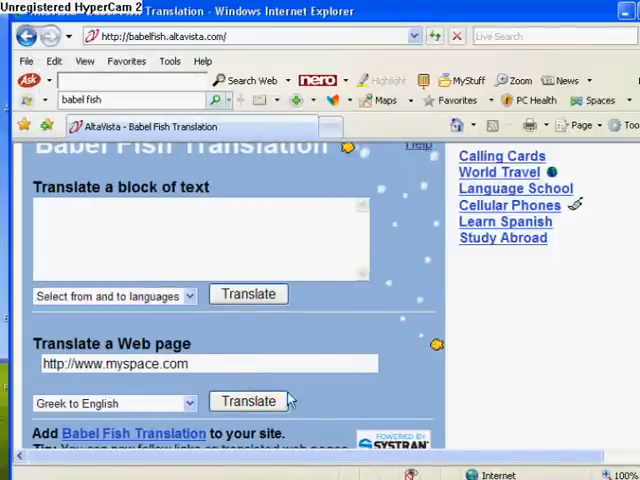
left_click(248, 401)
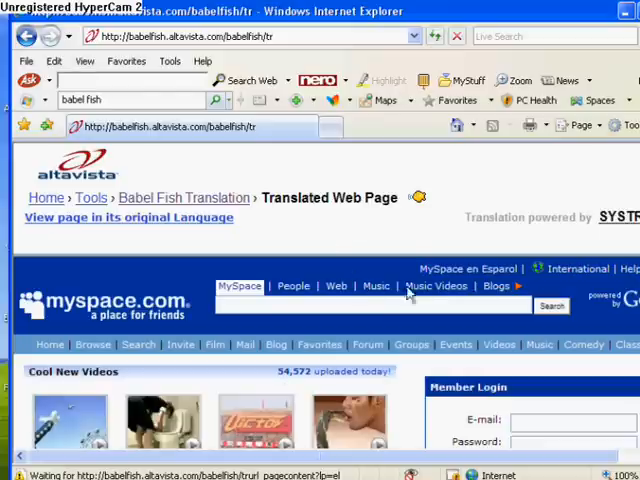
Scroll down through the translated MySpace home page.
scroll("down", 3)
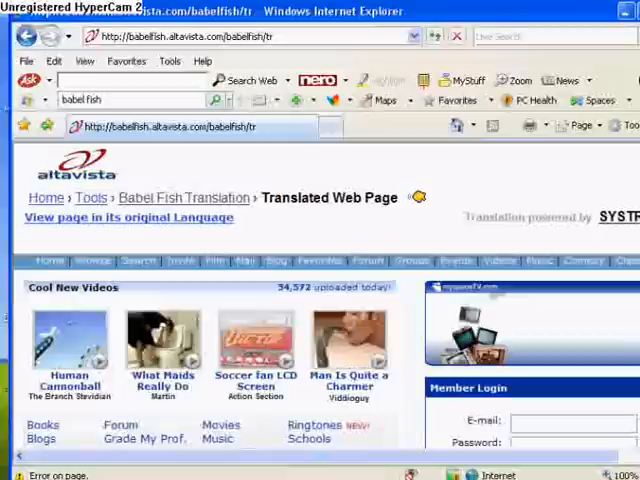
scroll("down", 3)
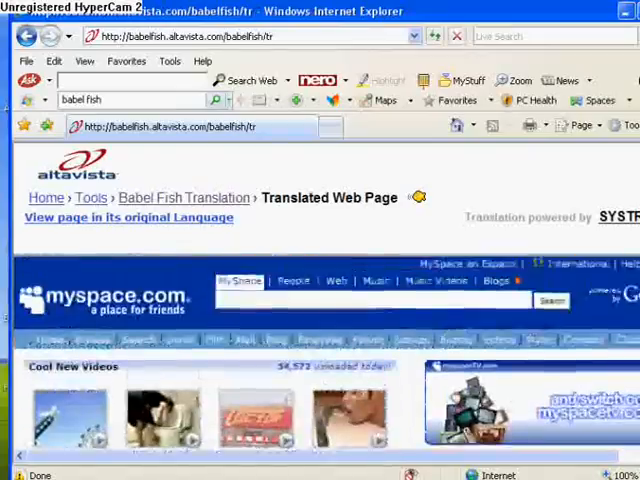
scroll("down", 3)
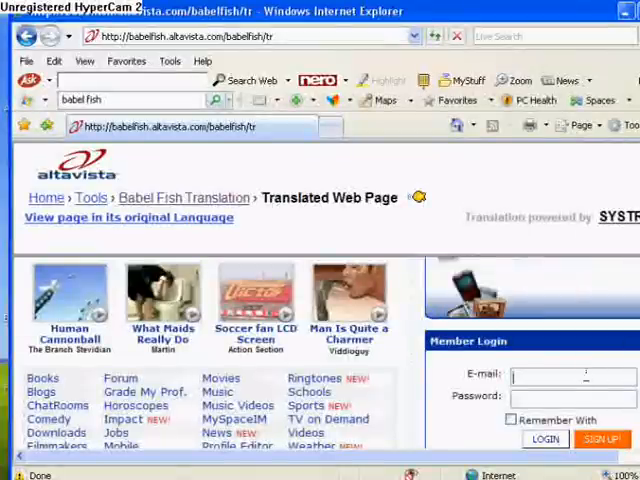
type("b")
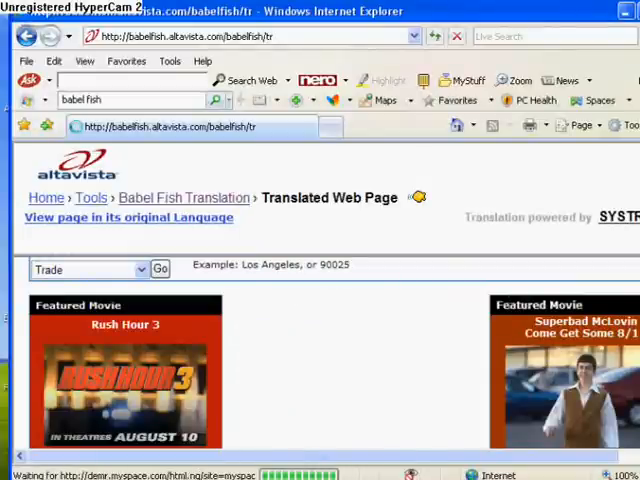
scroll("down", 3)
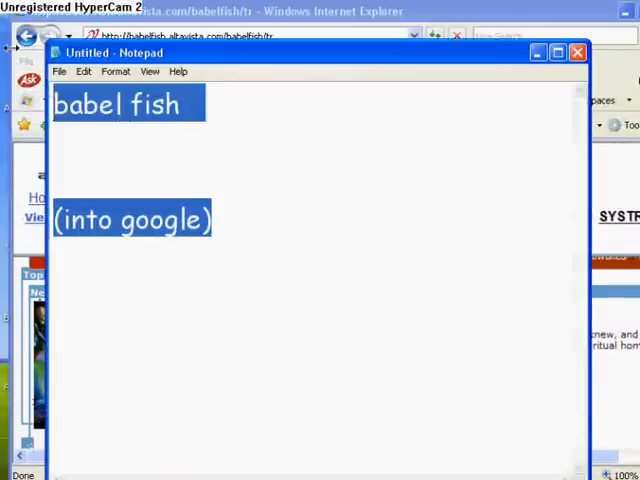
Type 'thanks for watching hope that helps' over the old Notepad text.
type("thanks for wat")
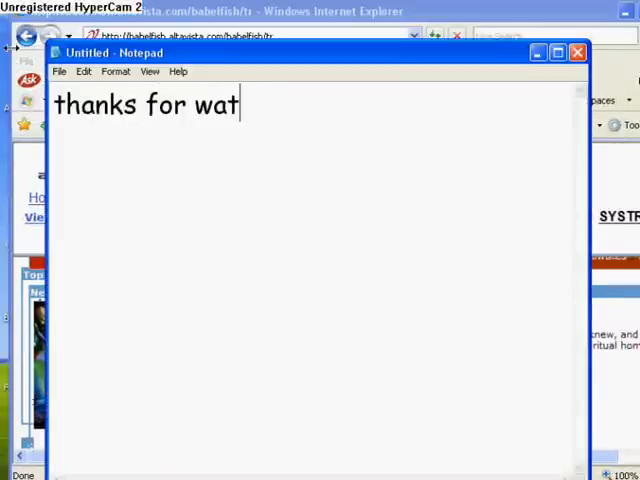
type("ching hope tha")
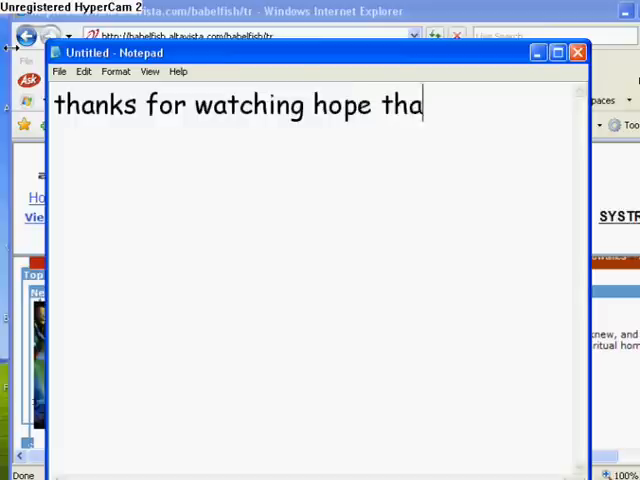
type("t helps")
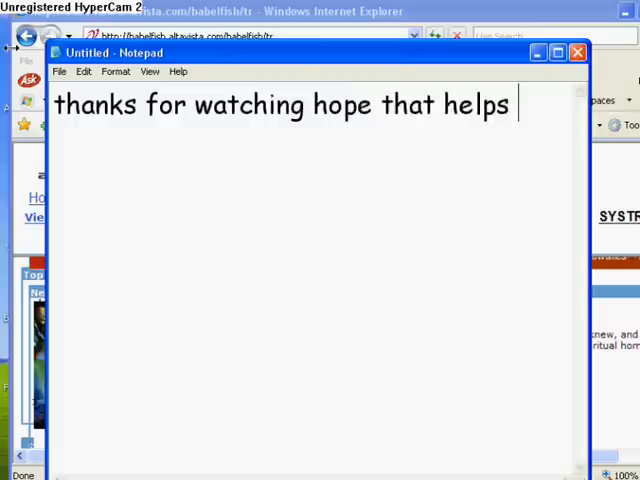